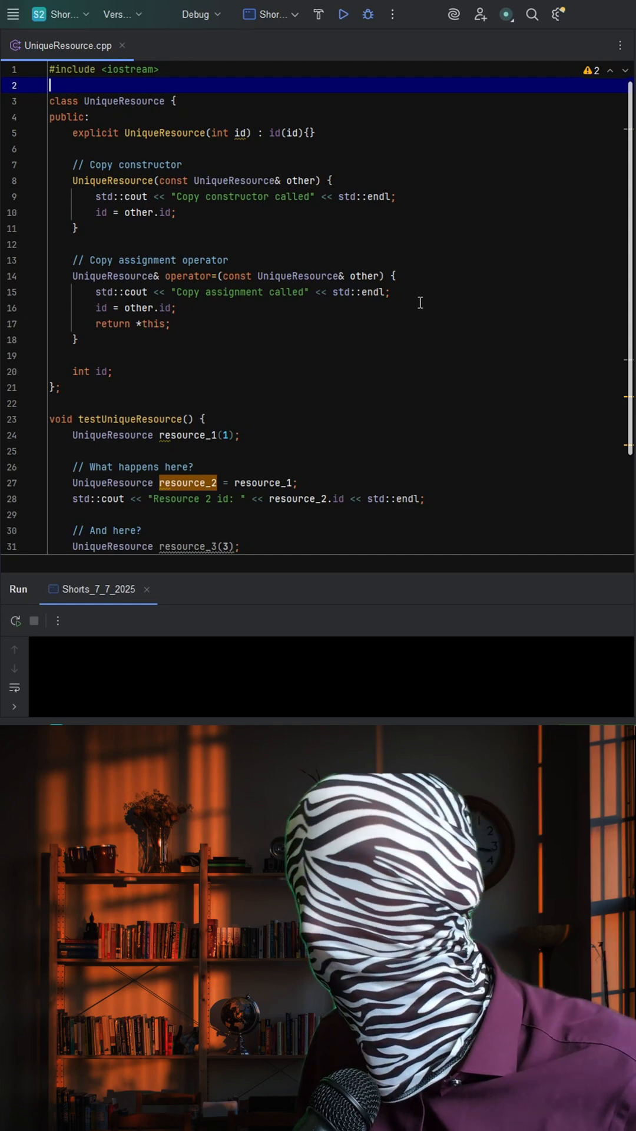
Scroll through UniqueResource.cpp while the Shorts_7_7_2025 build starts.
{"action": "scroll", "scroll_direction": "down", "scroll_amount": 3}
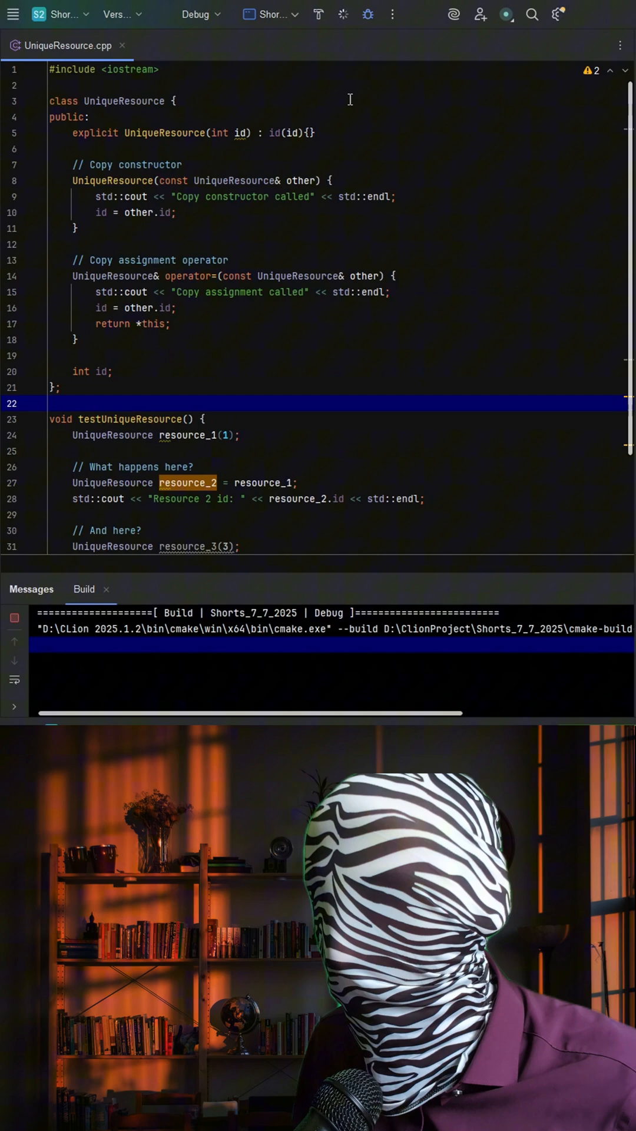
Run the program and read the copy constructor and copy assignment output with Resource ids.
{"action": "left_click", "coordinate": [344, 15]}
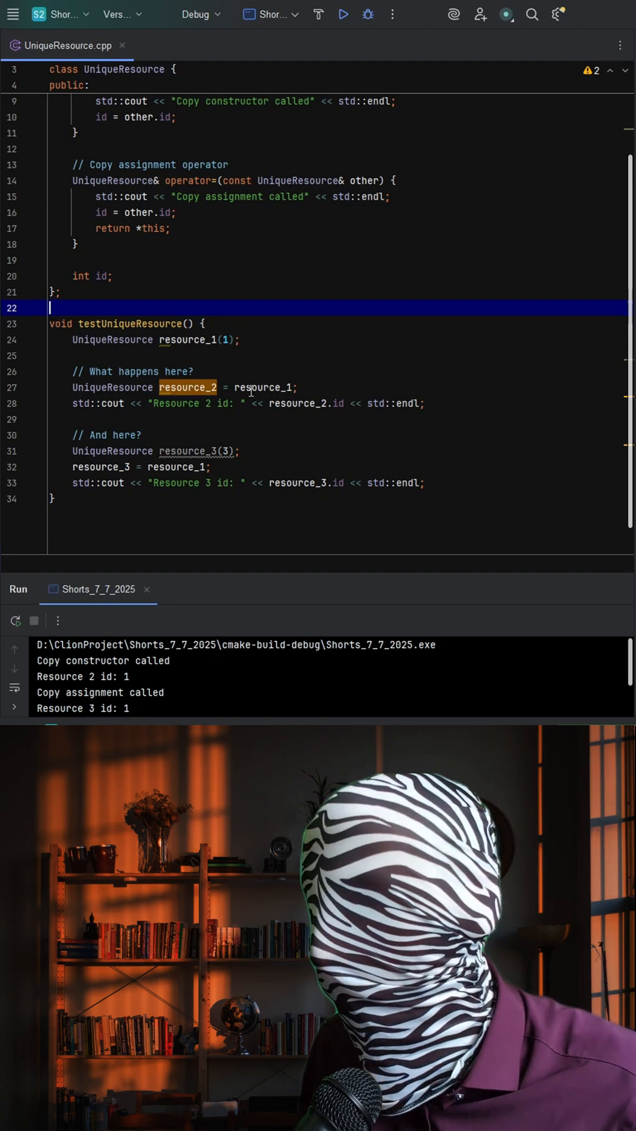
{"action": "mouse_move", "coordinate": [452, 461]}
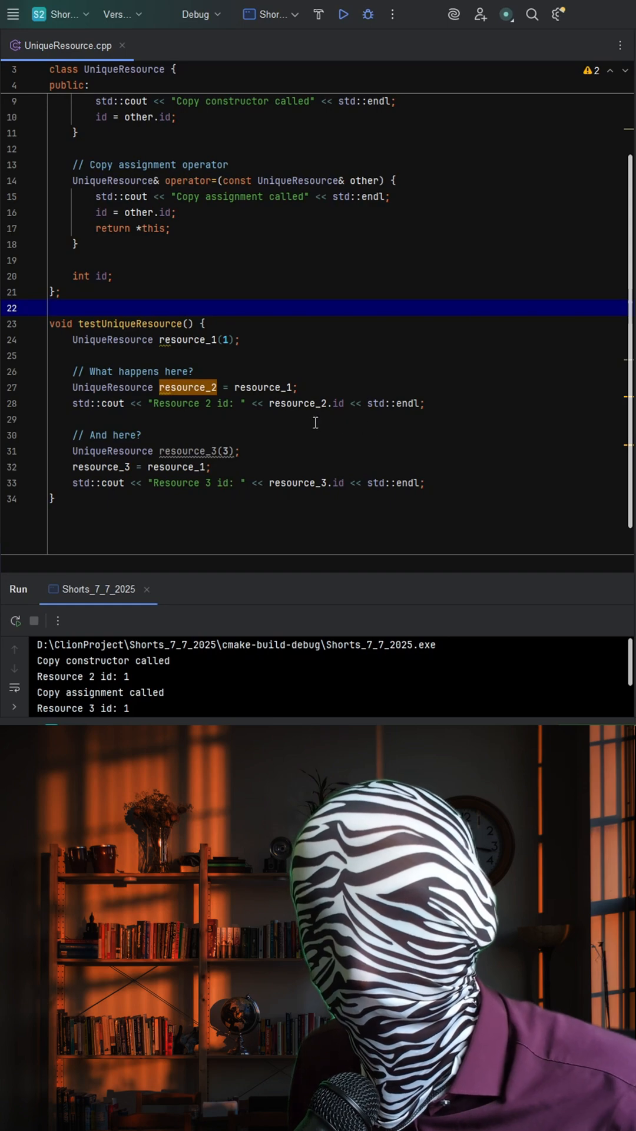
{"action": "scroll", "scroll_direction": "up", "scroll_amount": 3}
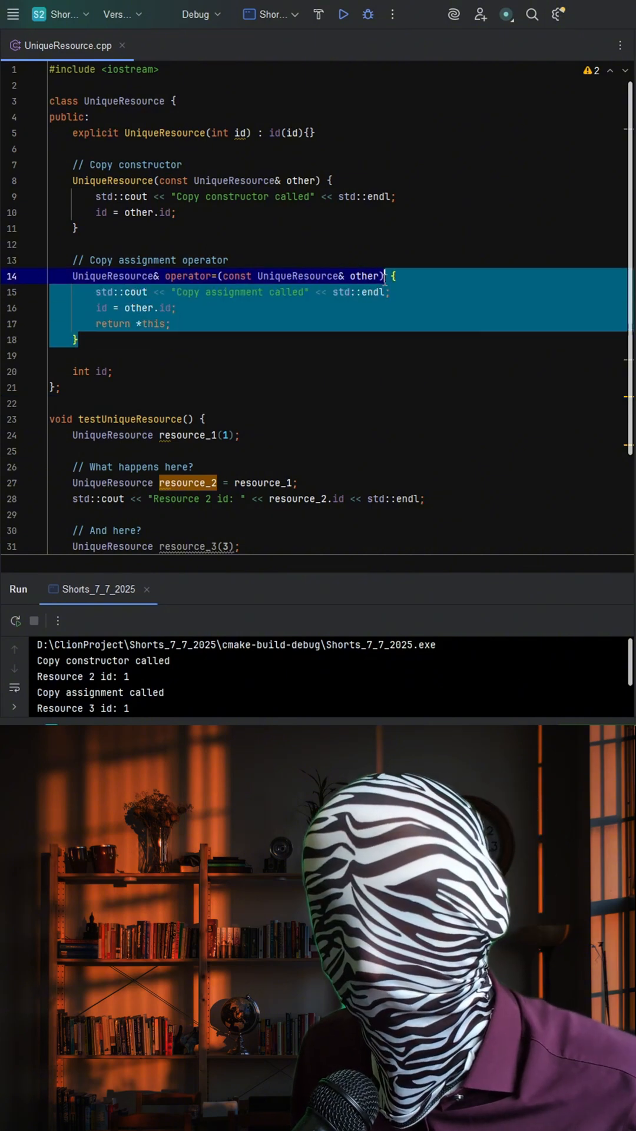
Declare the copy constructor and copy assignment operator as '= delete;' so the copy lines error.
{"action": "type", "text": "= delete;"}
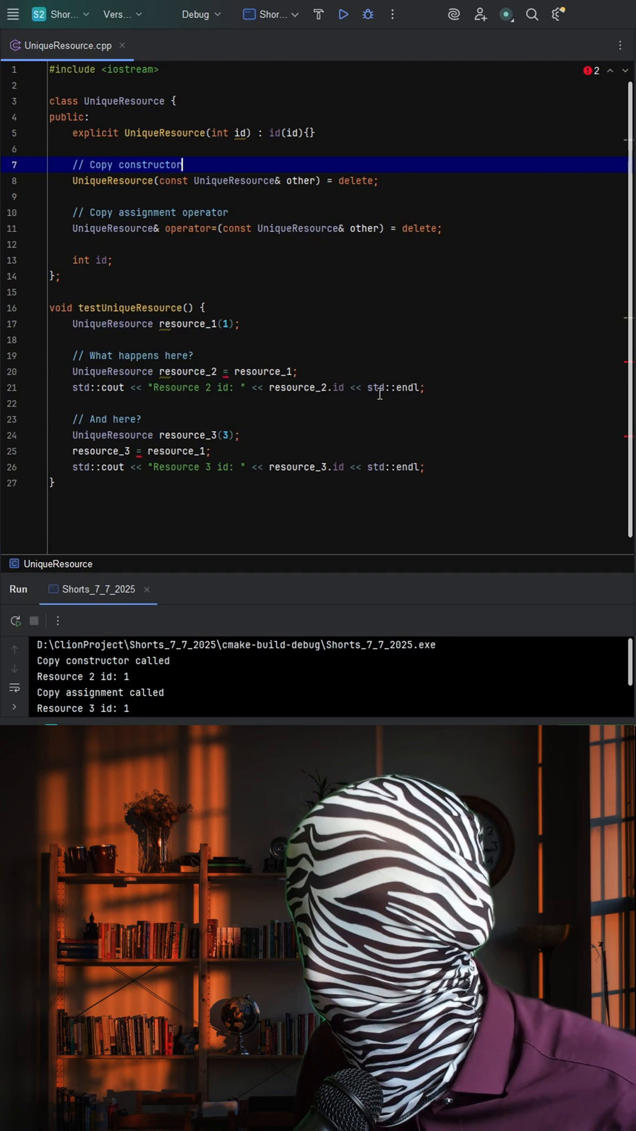
{"action": "scroll", "scroll_direction": "up", "scroll_amount": 3}
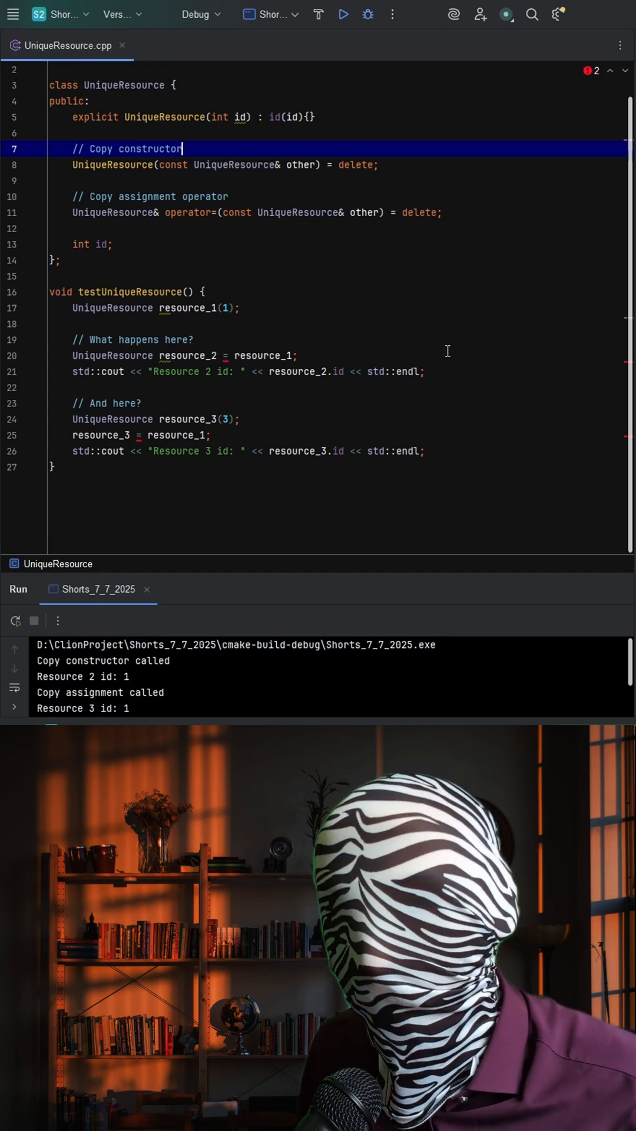
{"action": "scroll", "scroll_direction": "up", "scroll_amount": 3}
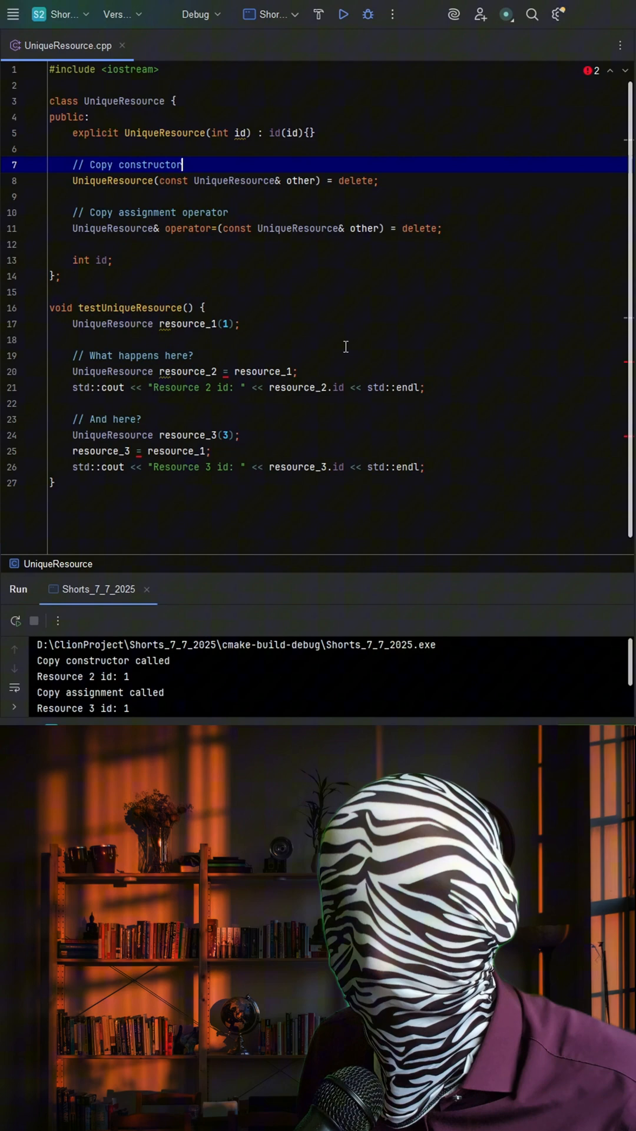